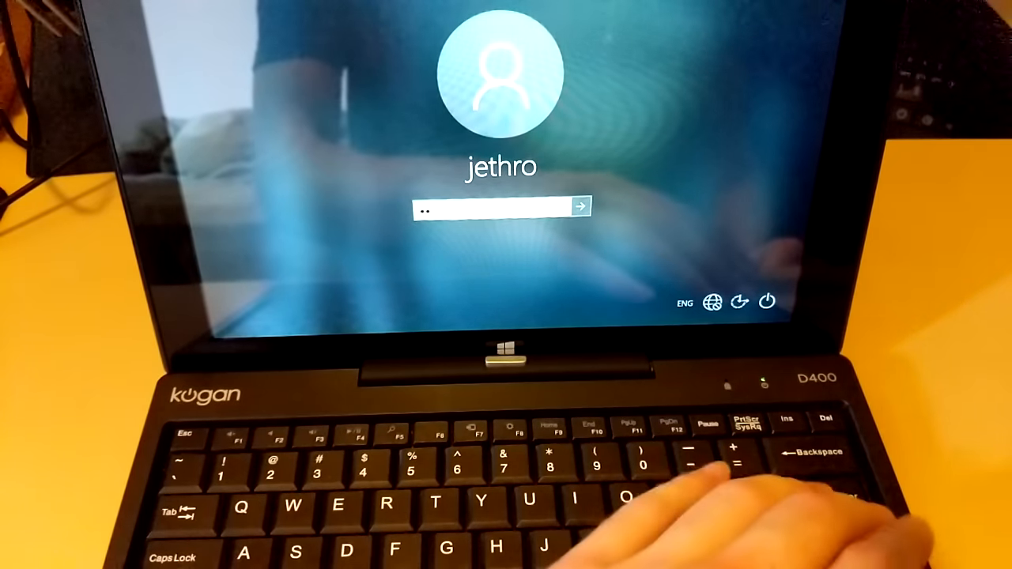
Step: Attempt sign-in at the lock screen, then boot the laptop into Windows Setup from the USB drive
key("enter")
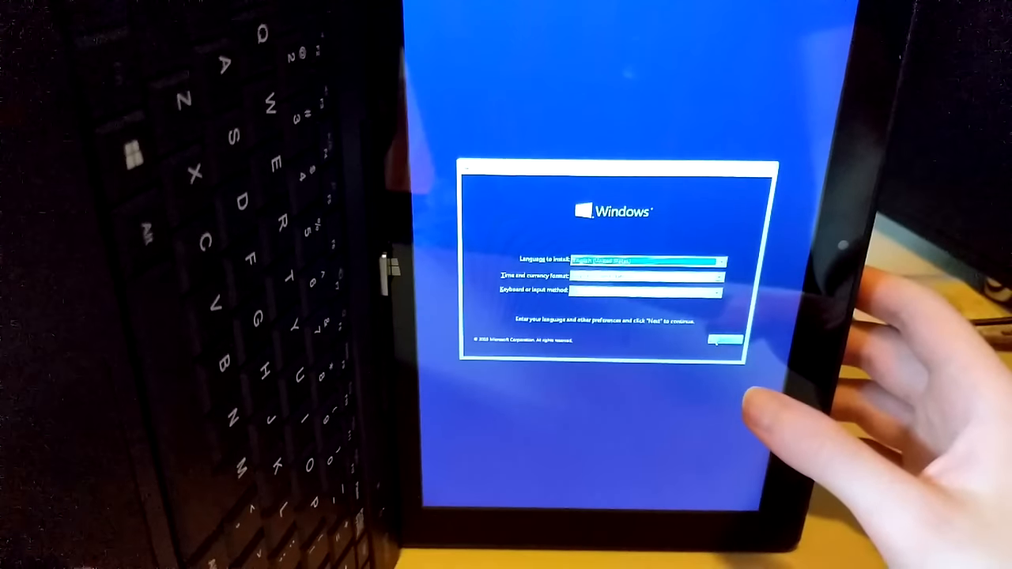
Step: Advance past the language screen toward Repair your computer and the Choose an option menu
left_click(724, 340)
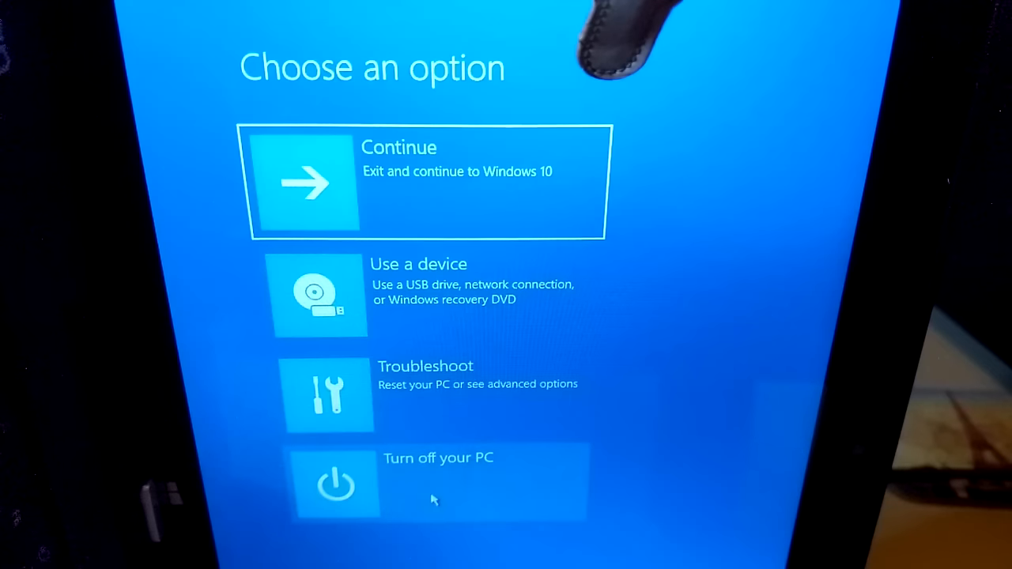
mouse_move(408, 430)
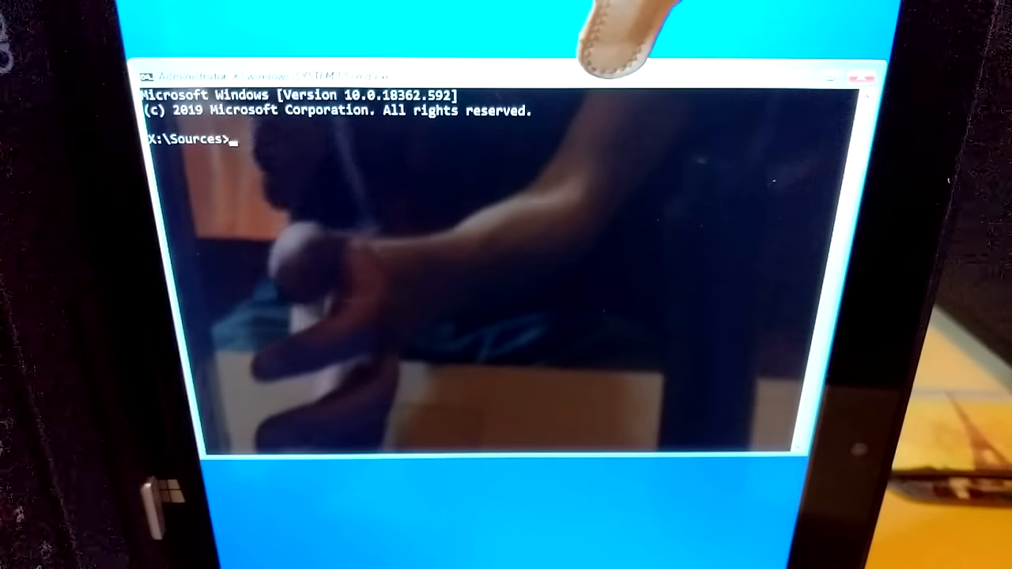
Step: In System32, back up utilman.exe and narrator.exe and overwrite both with cmd.exe, confirming with y
type("c:")
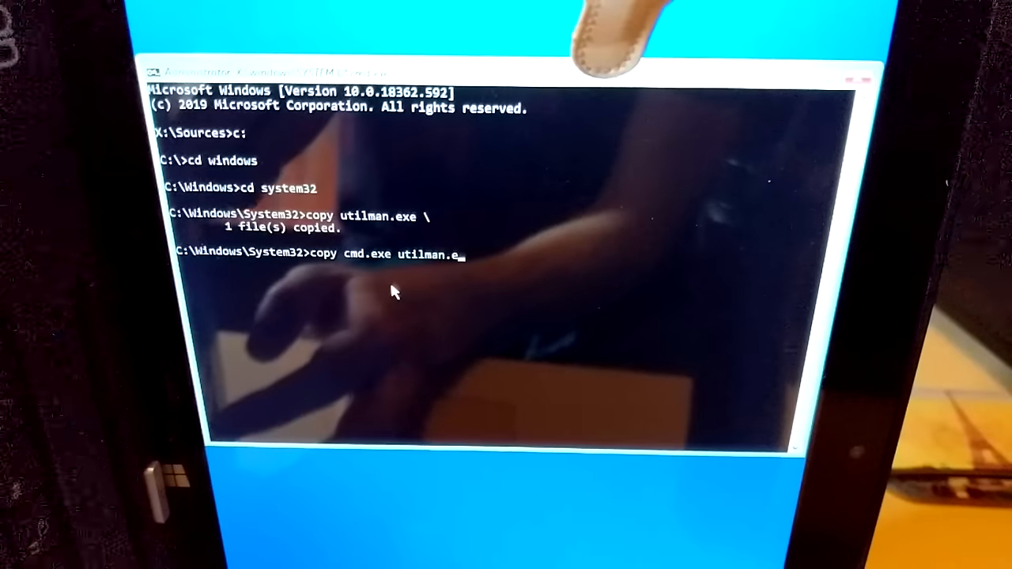
key("enter")
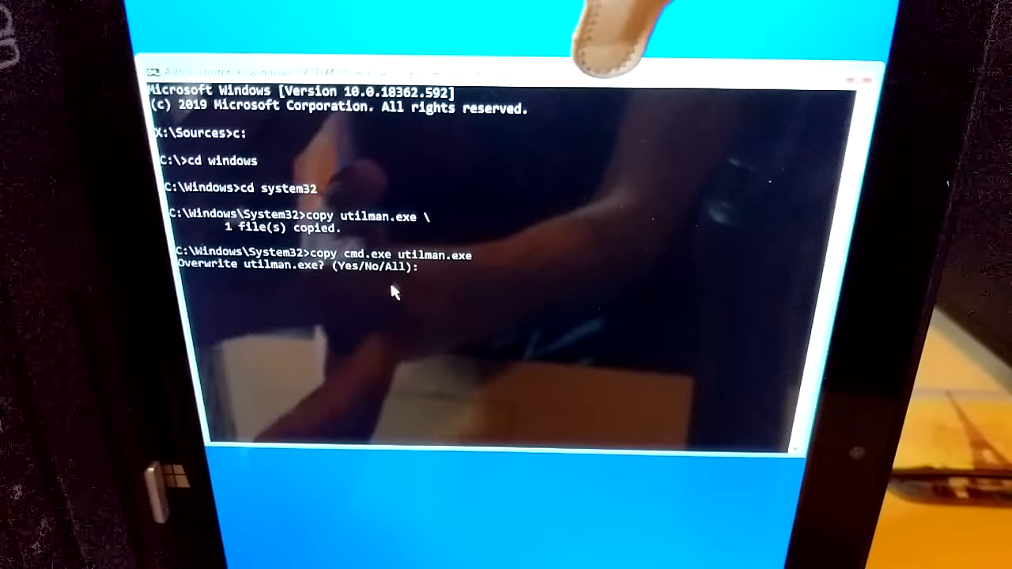
type("y")
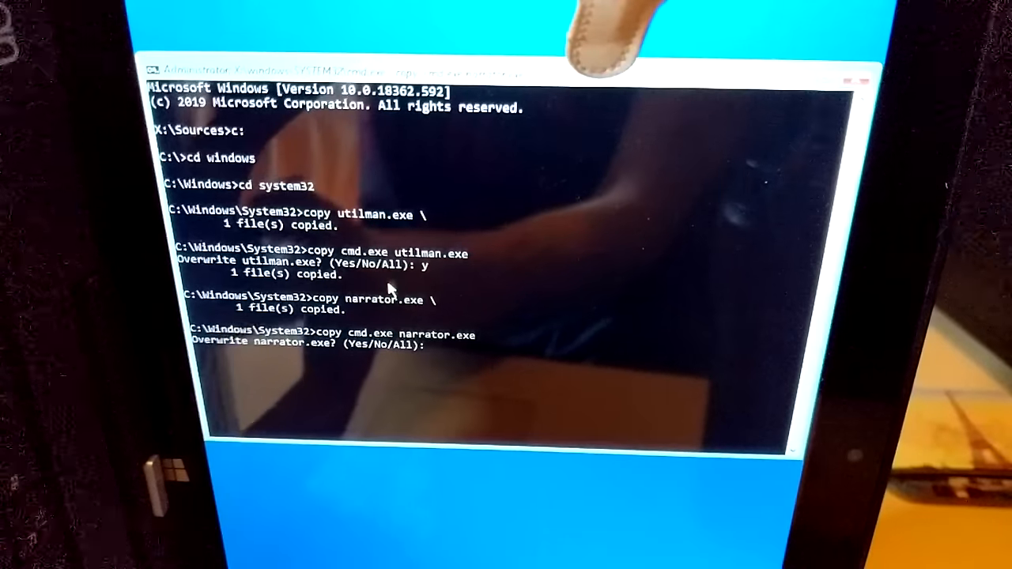
type("y")
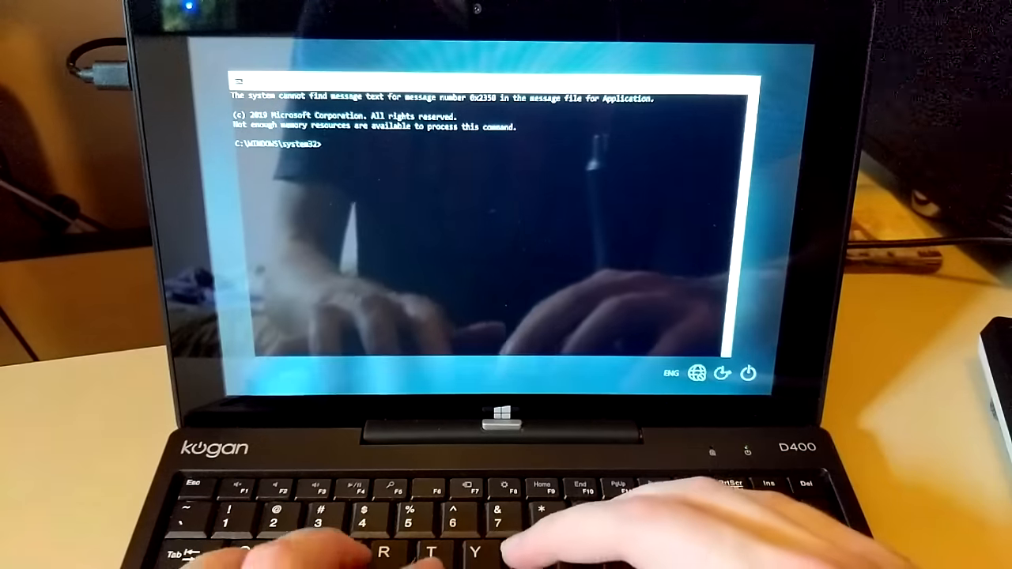
Step: Run net user administrator /active:yes from the lock screen's command prompt
type("net")
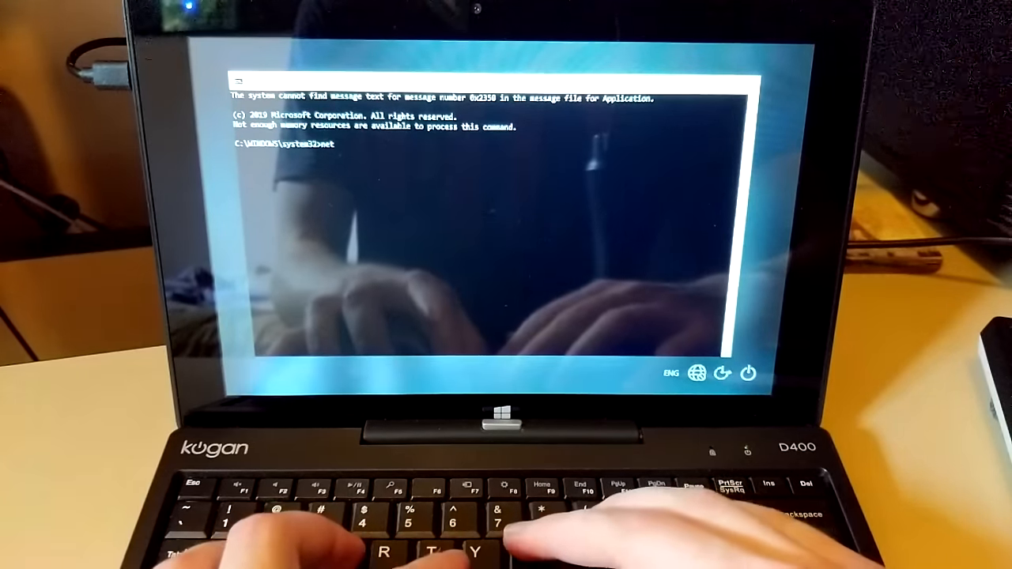
type("user")
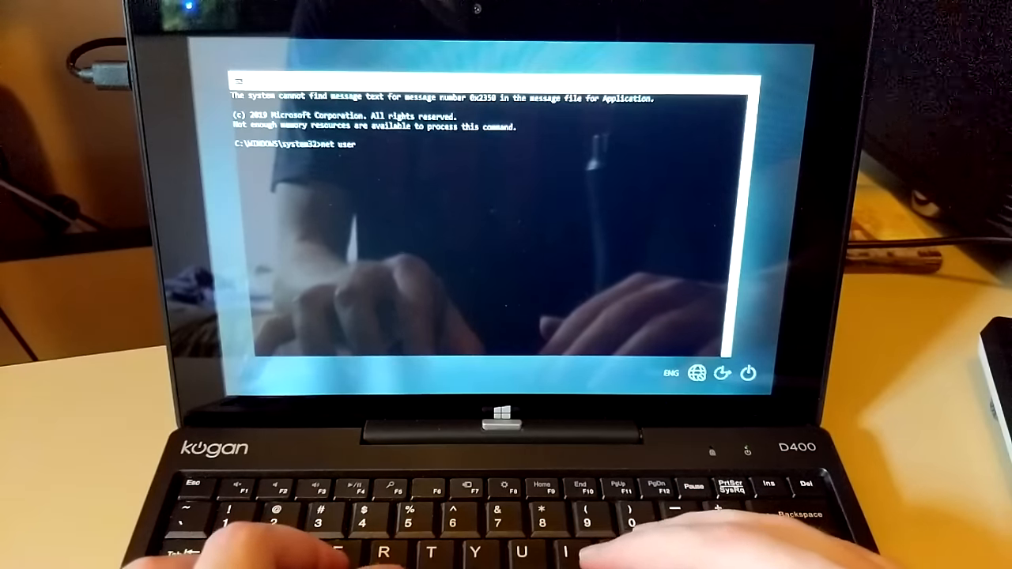
type("administy")
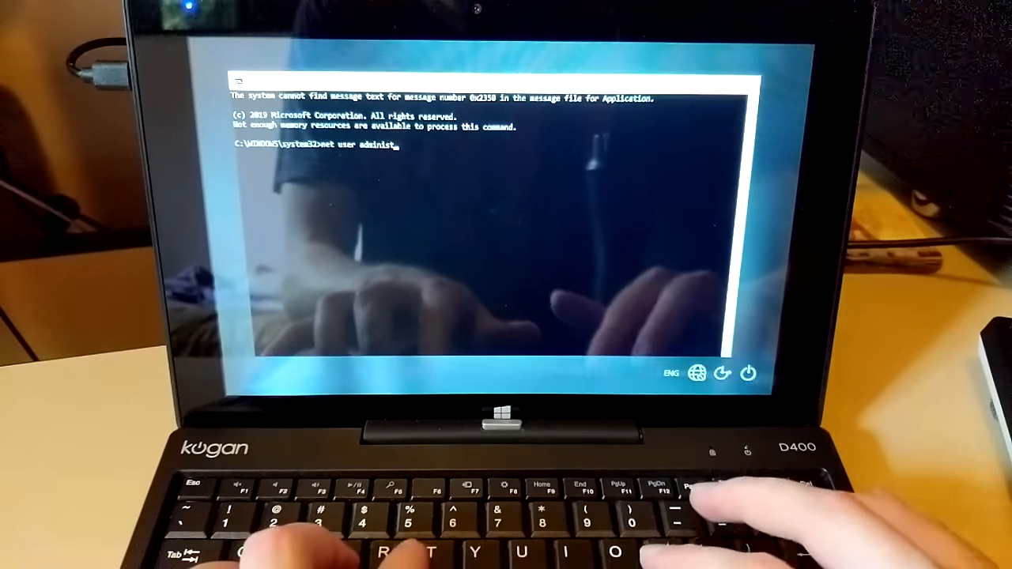
type("rator")
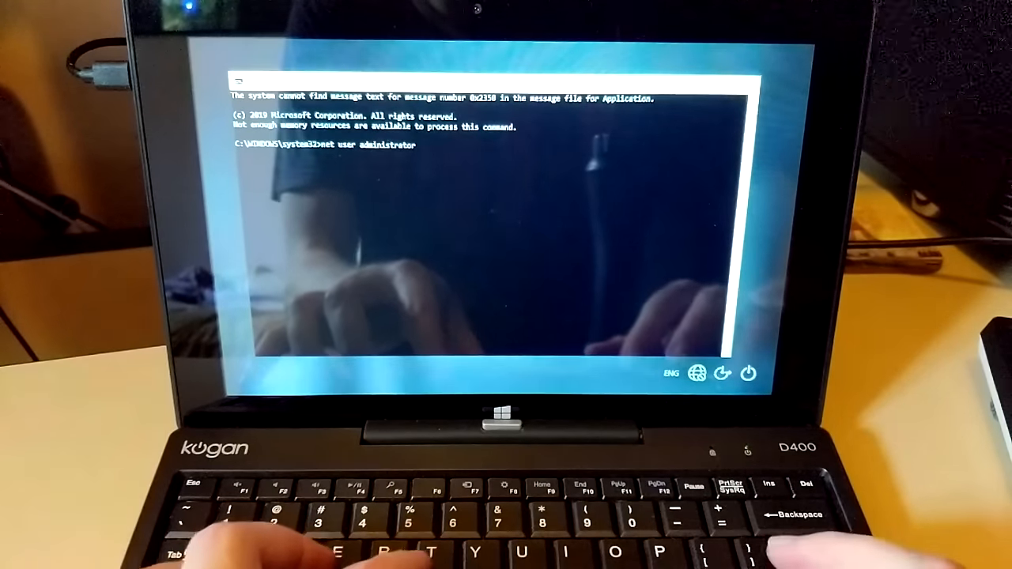
type("/act")
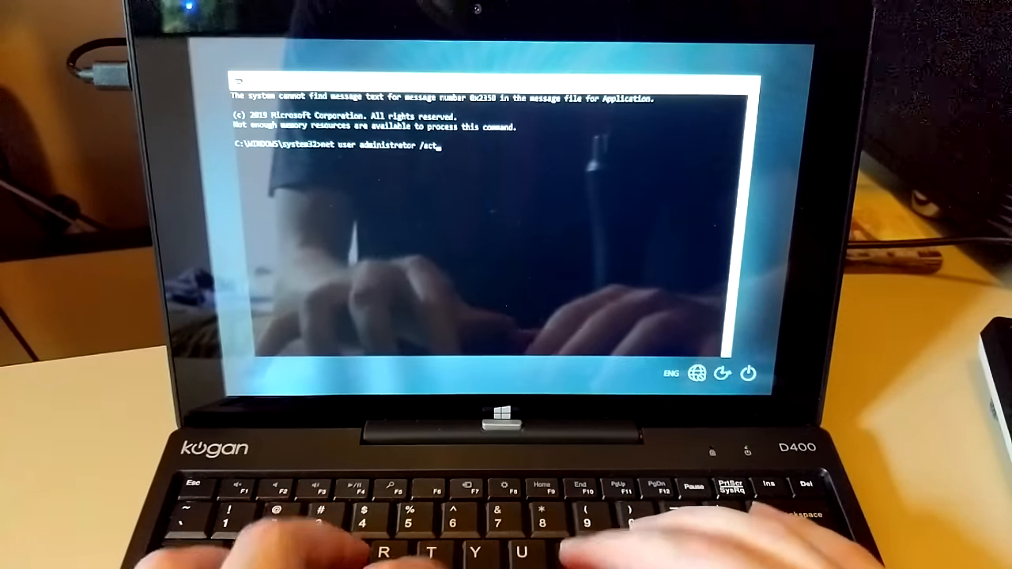
type("ive")
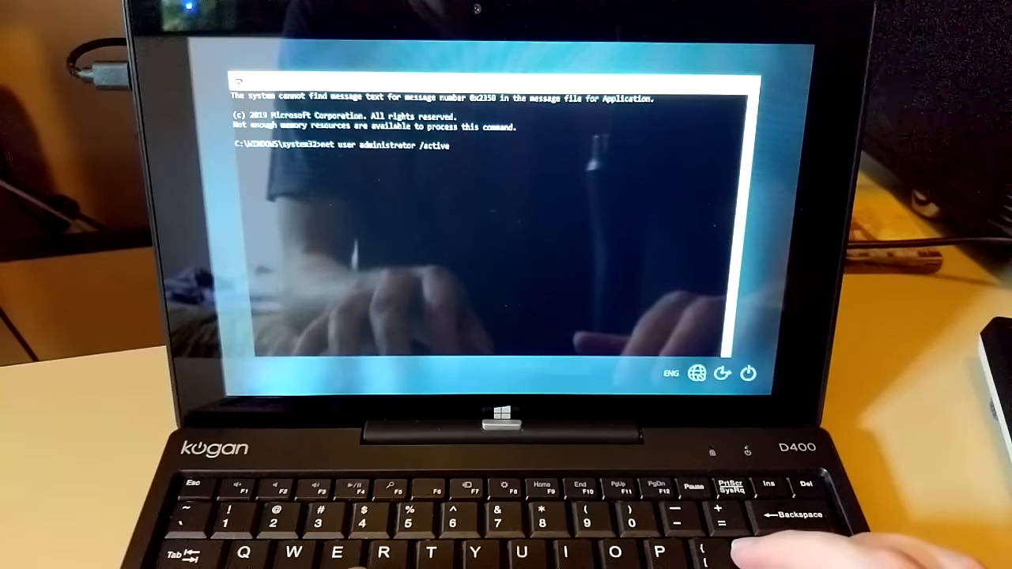
type(":yes")
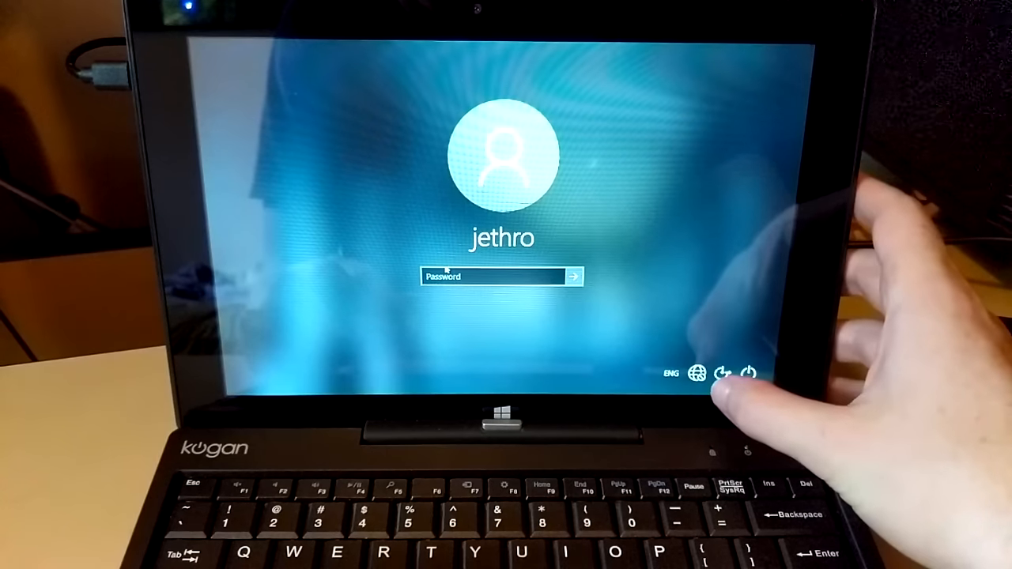
Step: Restart the laptop from the lock screen's power options
left_click(746, 373)
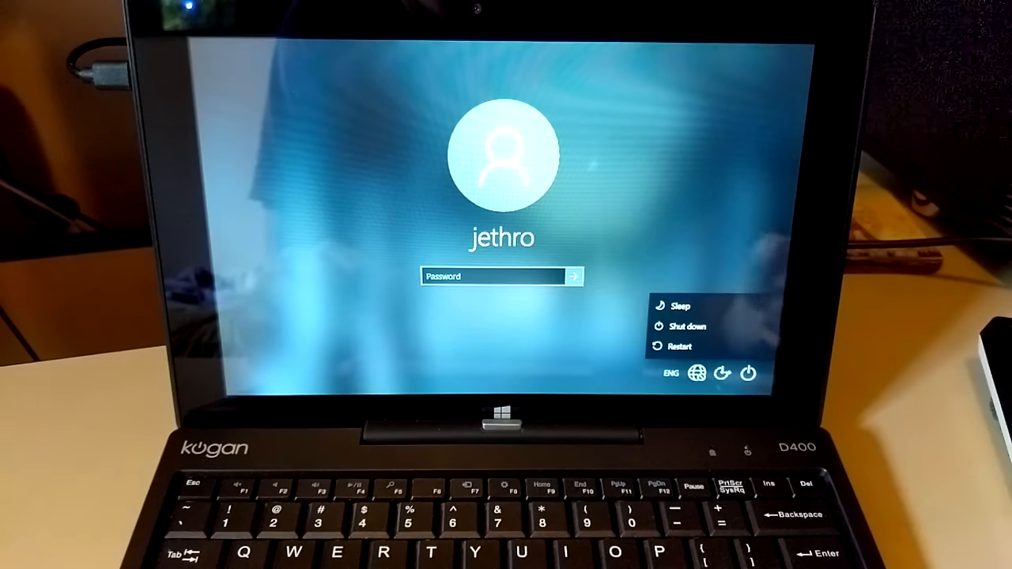
left_click(680, 346)
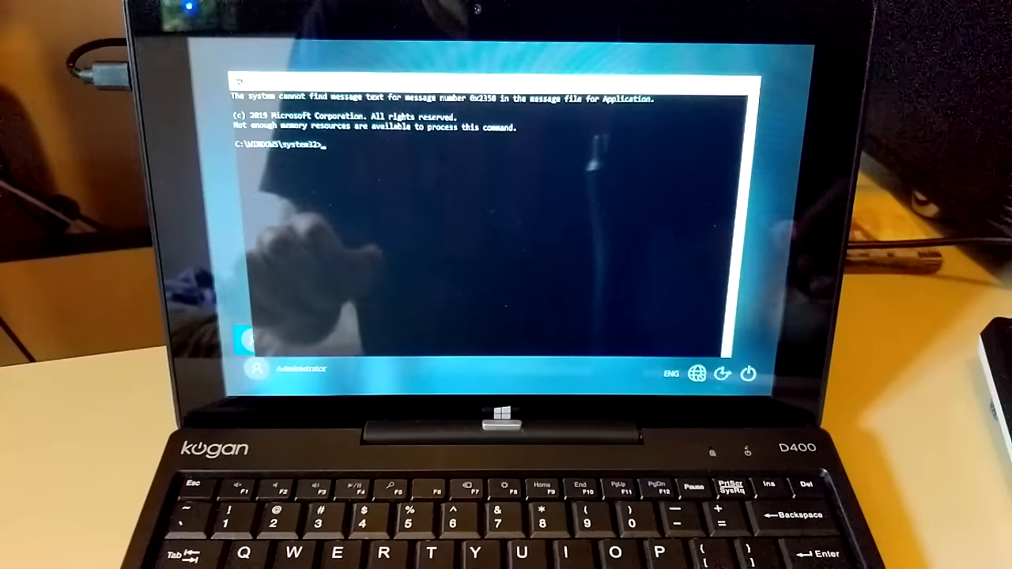
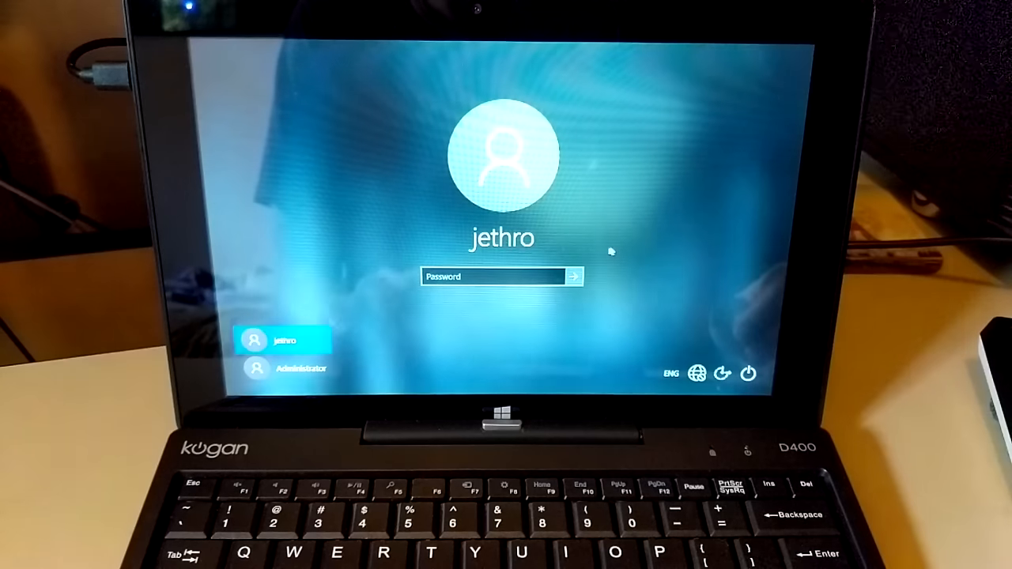
Step: Dismiss the command prompt and enter the password for the jethro account, with Administrator now listed
left_click(502, 276)
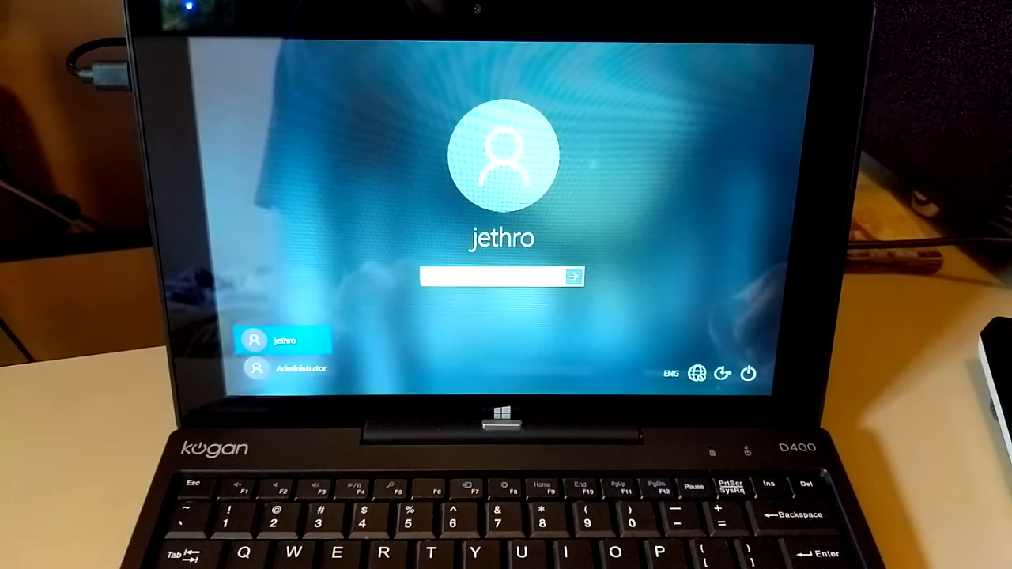
type("password")
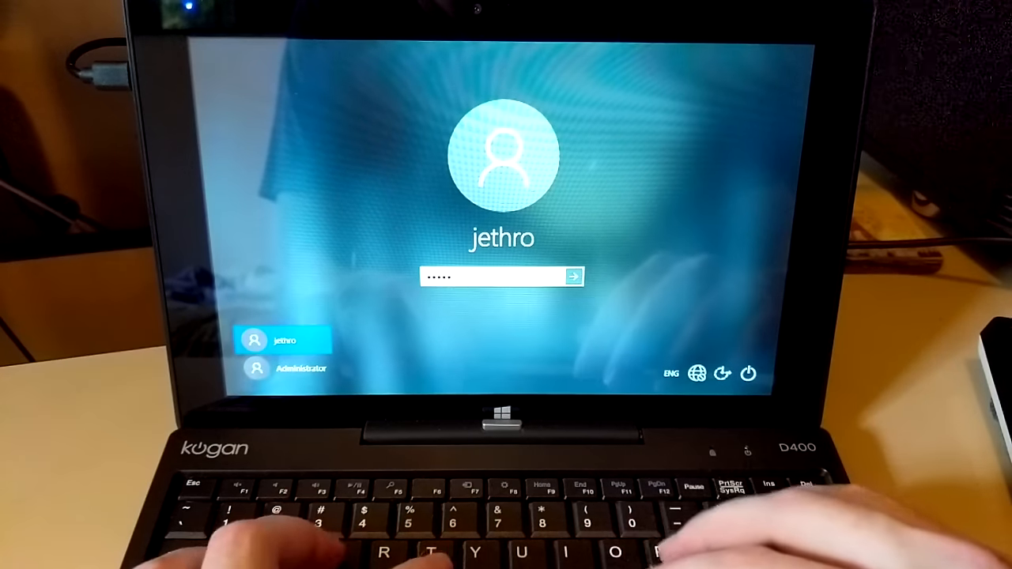